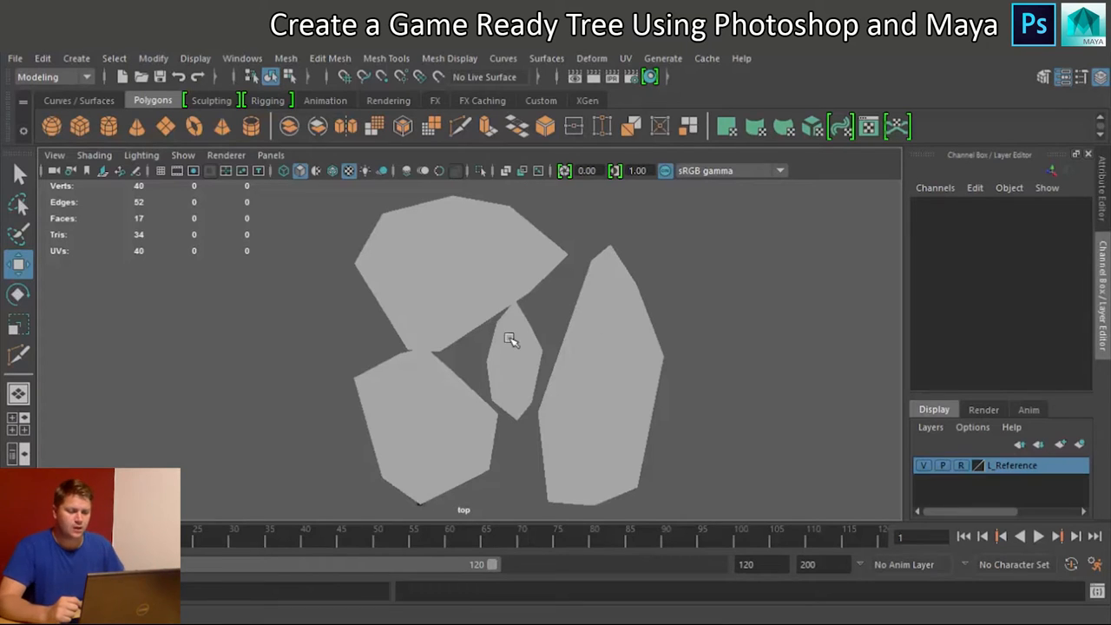
mouse_move(420, 281)
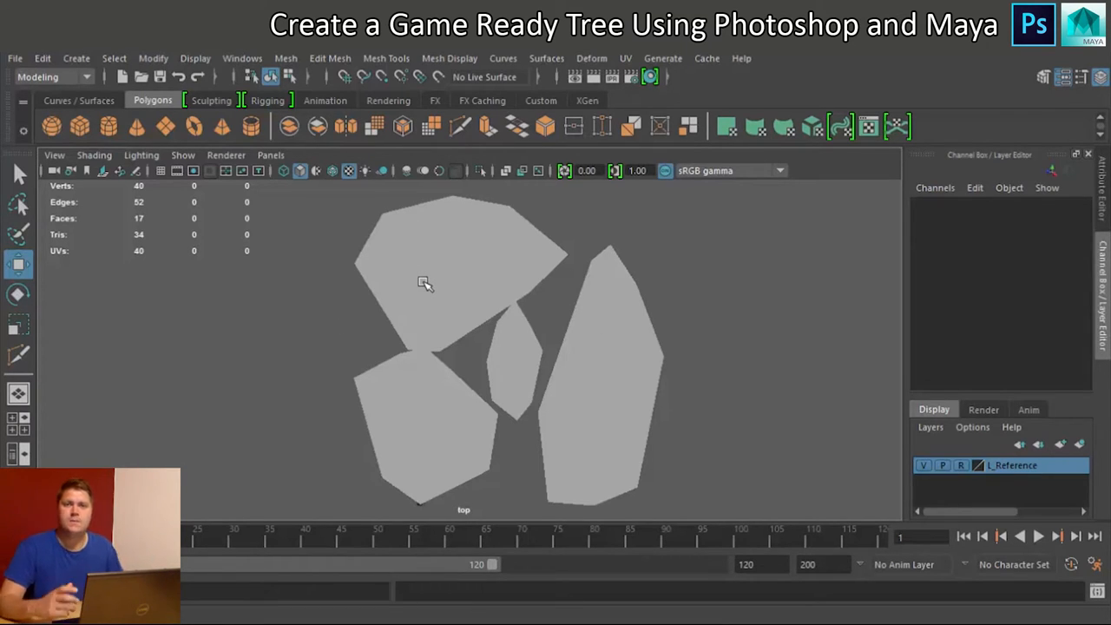
mouse_move(488, 275)
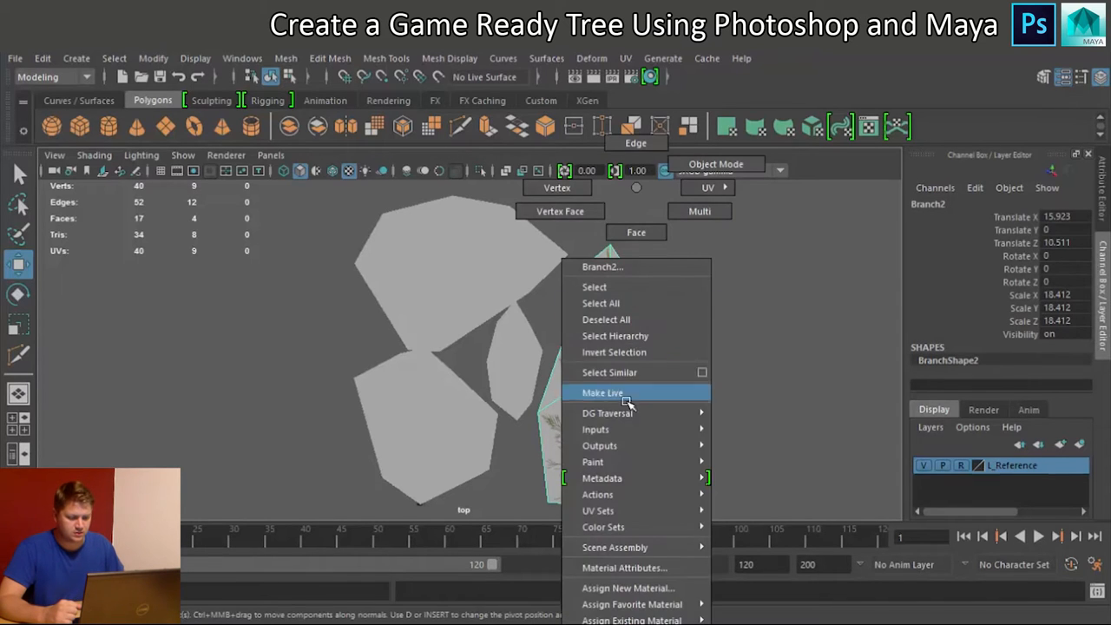
mouse_move(632, 621)
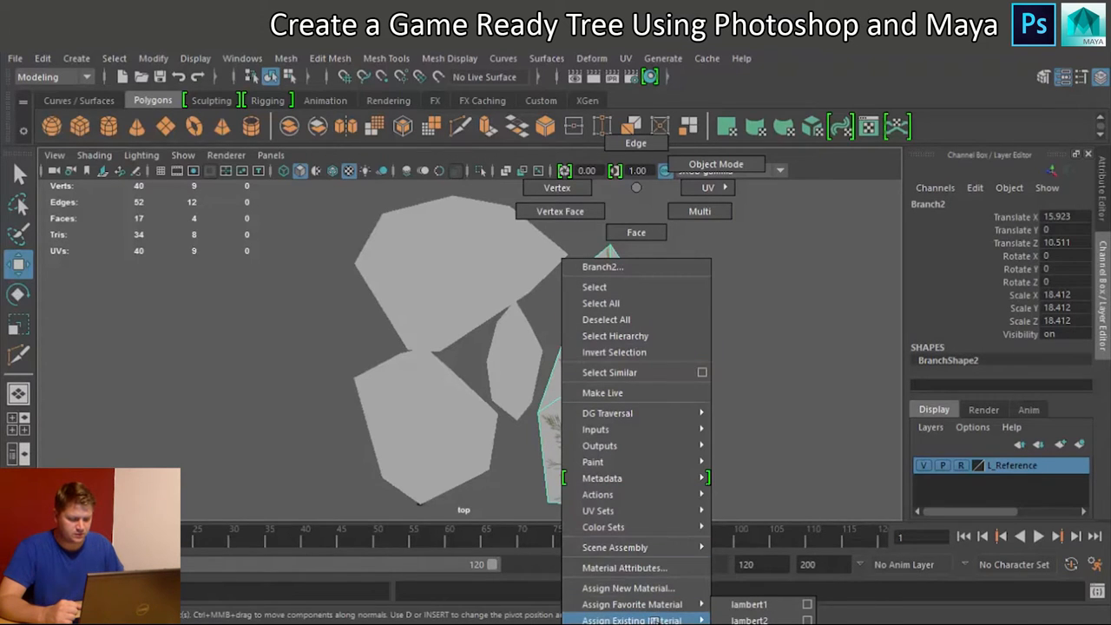
Assign the existing lambert2 branch material to the tall right-hand card
click(632, 619)
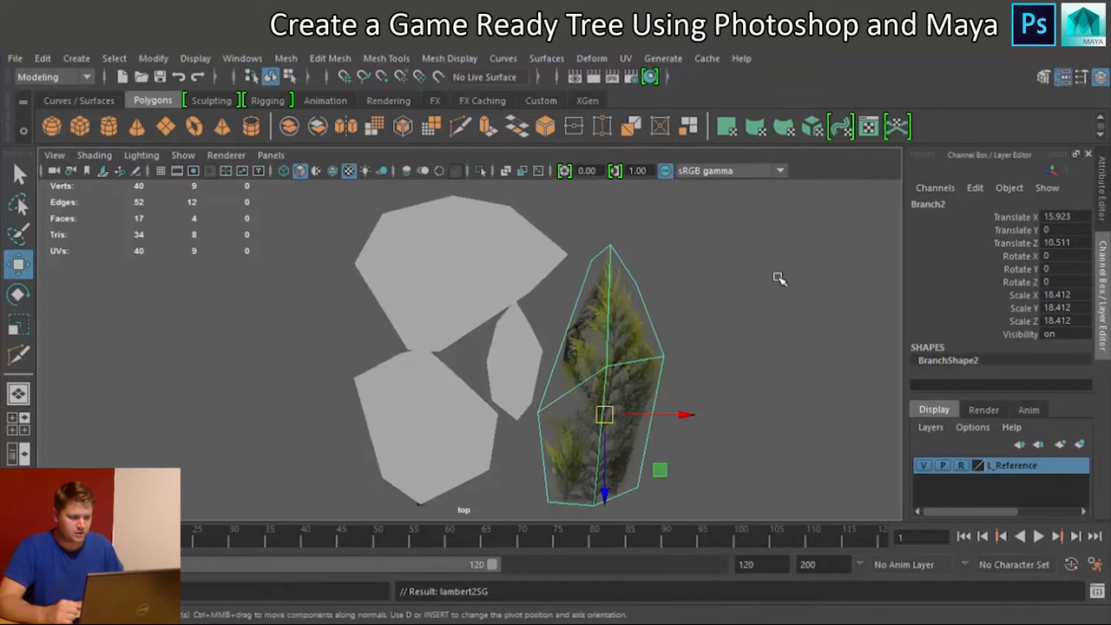
mouse_move(653, 79)
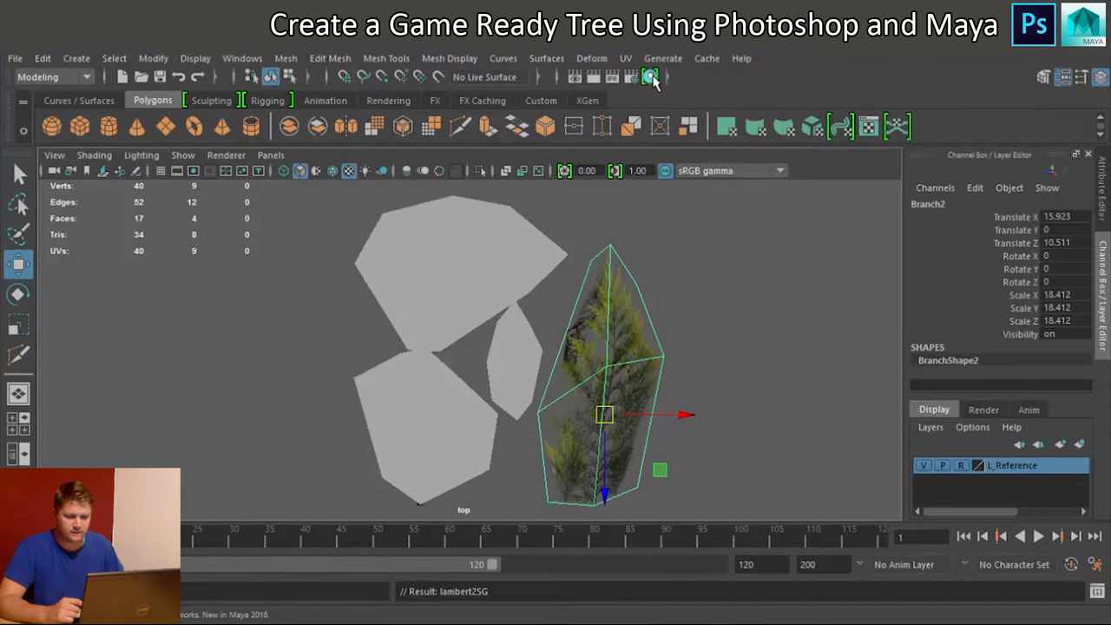
click(656, 82)
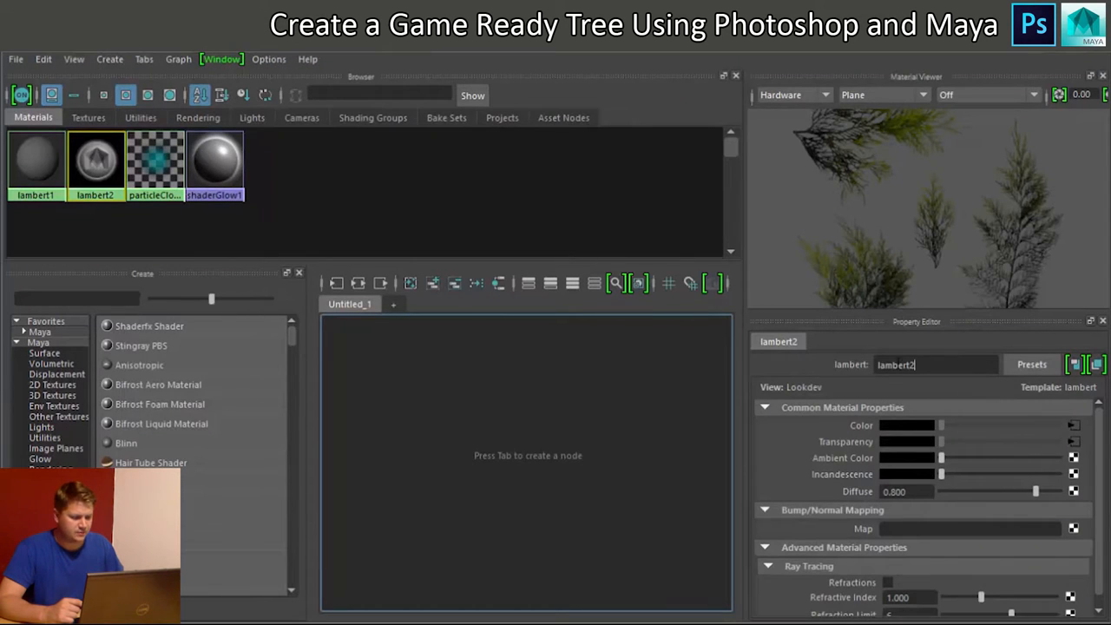
Rename the lambert2 material to M_Branches in the Property Editor
text(Branche)
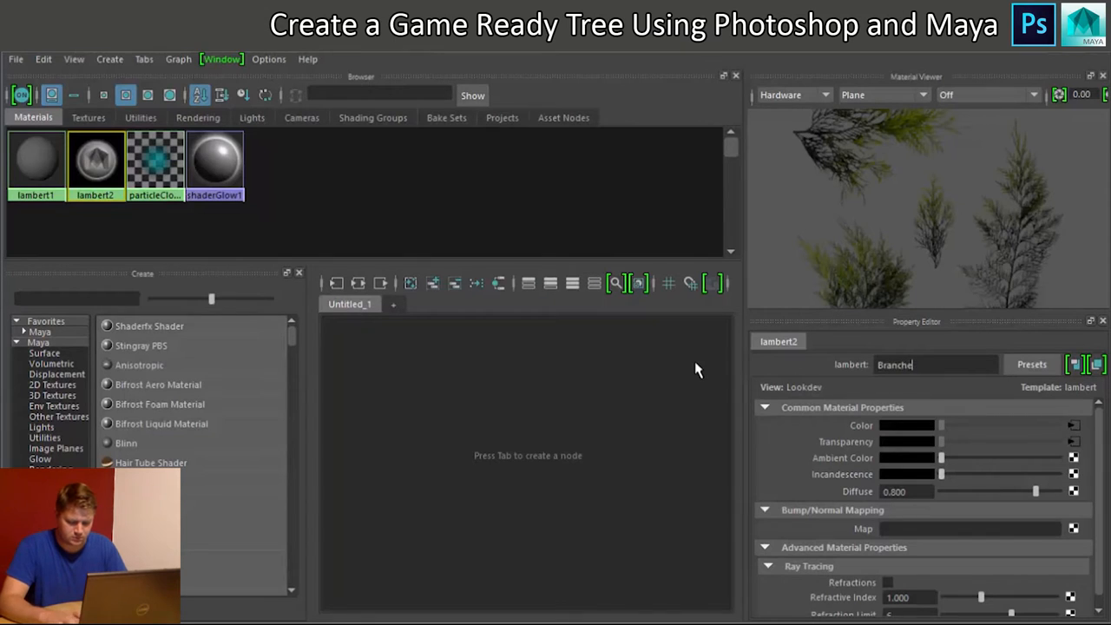
text(s)
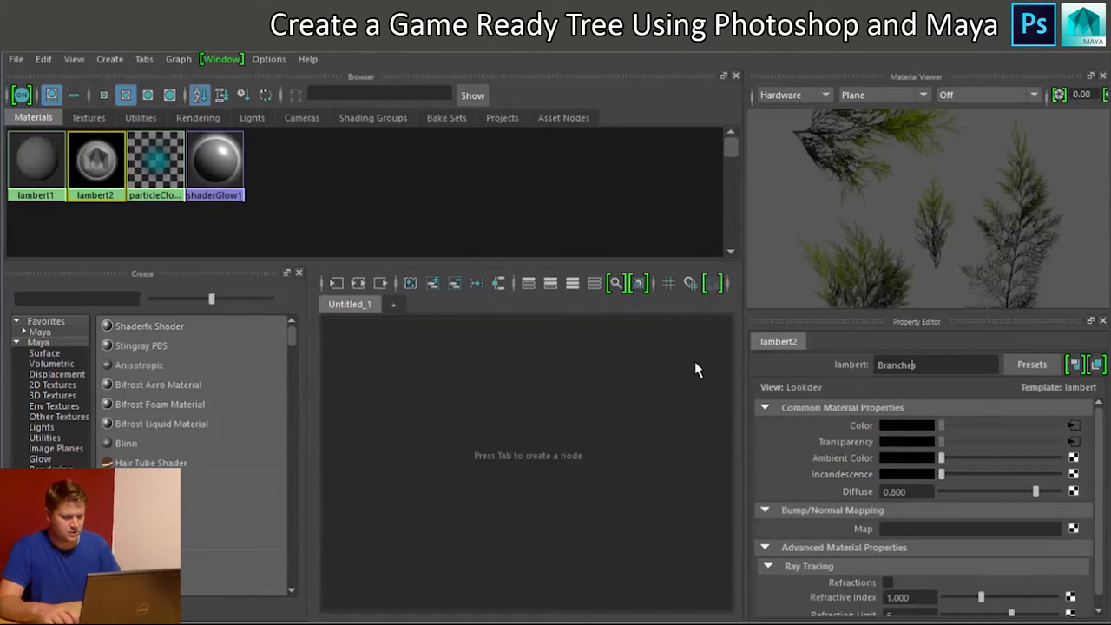
text(M_Branches)
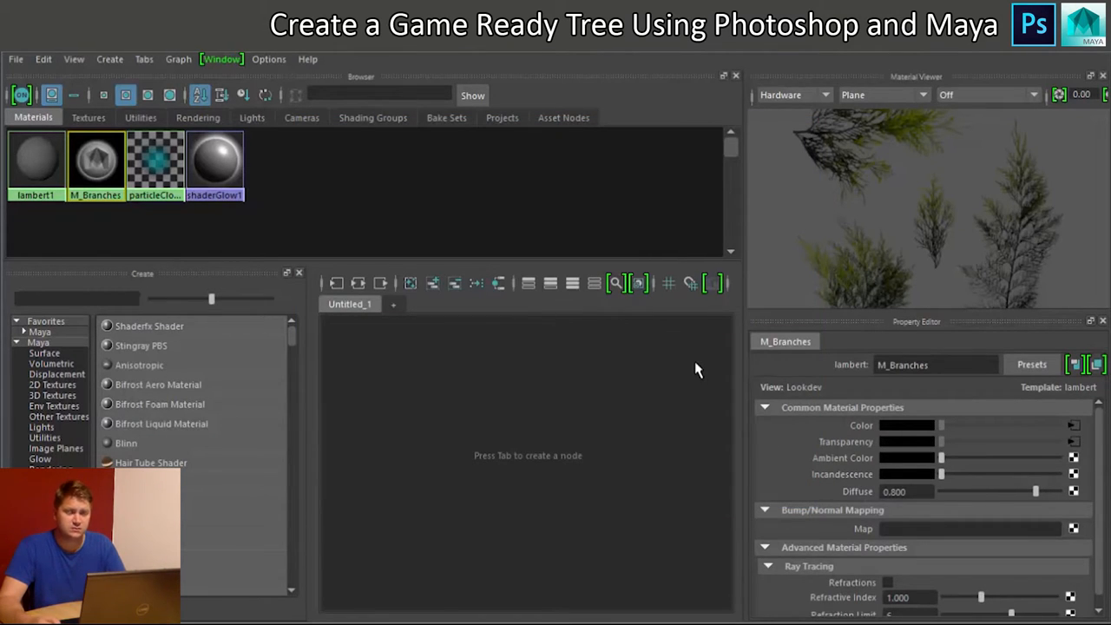
mouse_move(851, 144)
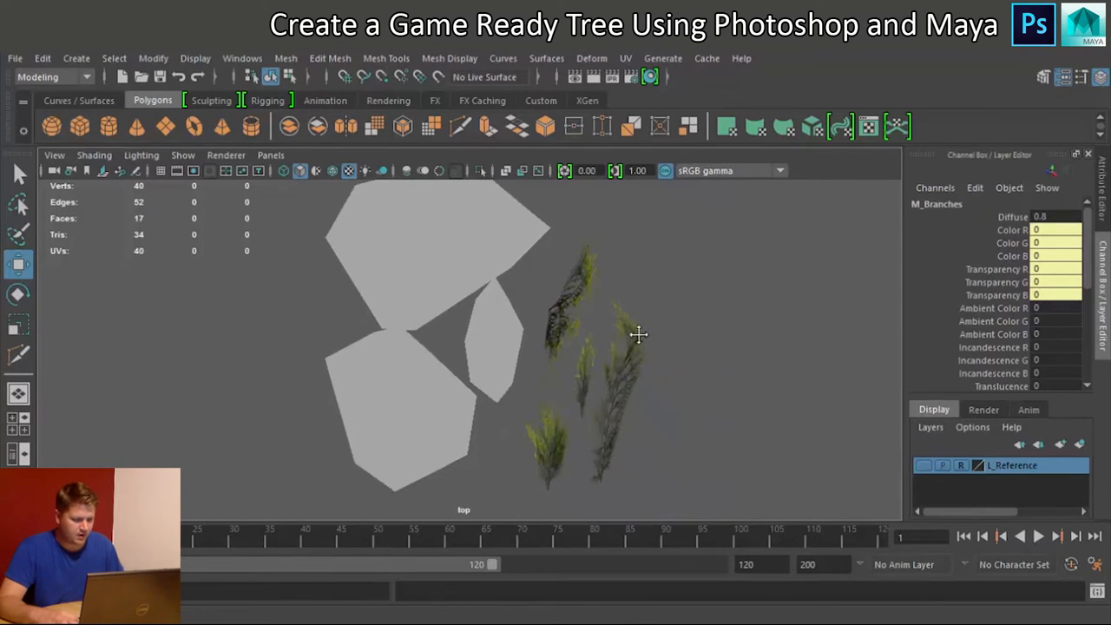
Assign M_Branches to the remaining grey cards so all show the branch texture
drag(638, 333, 503, 356)
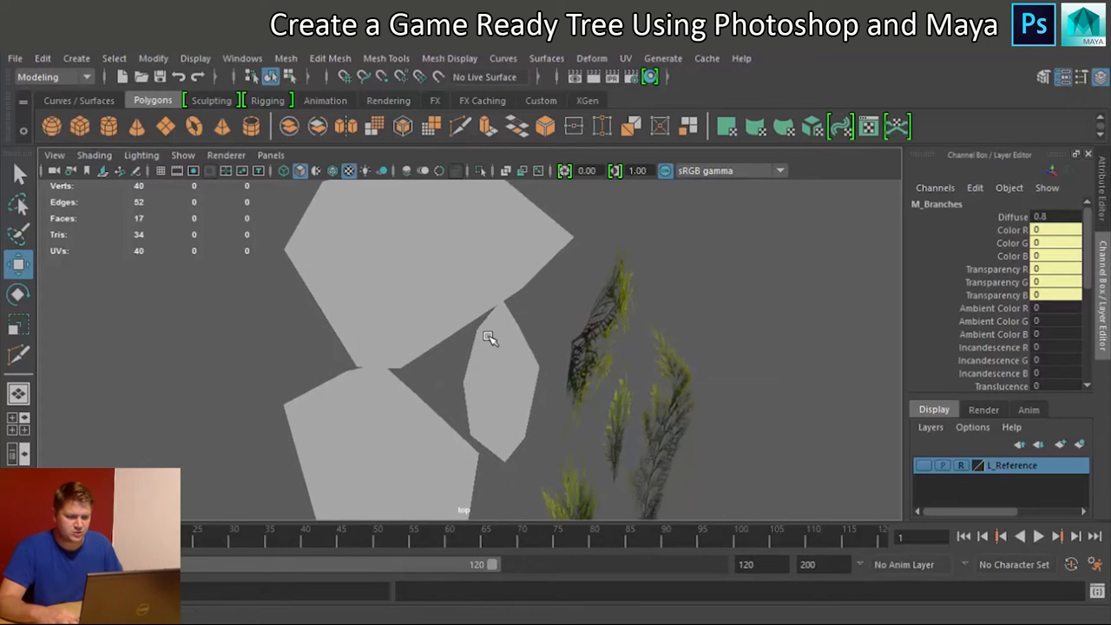
right_click(487, 338)
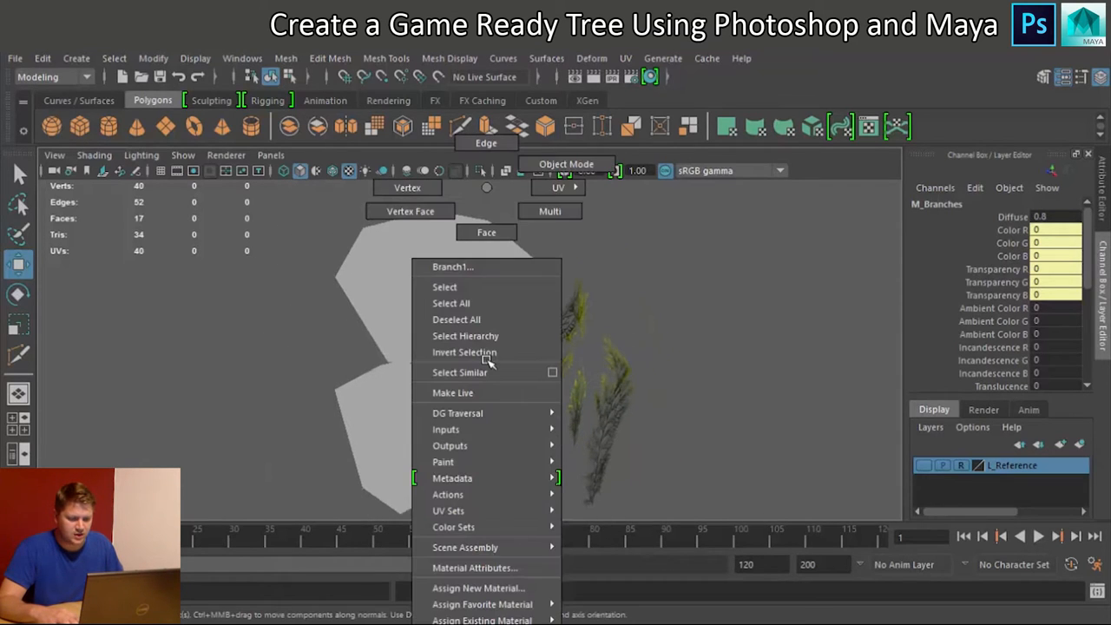
mouse_move(476, 568)
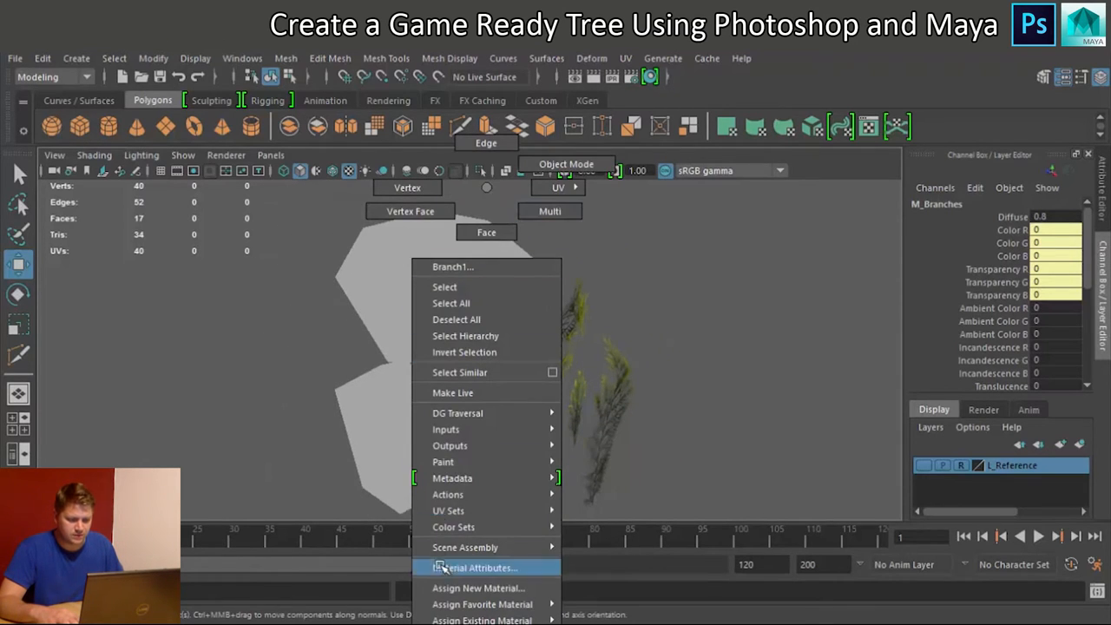
mouse_move(486, 619)
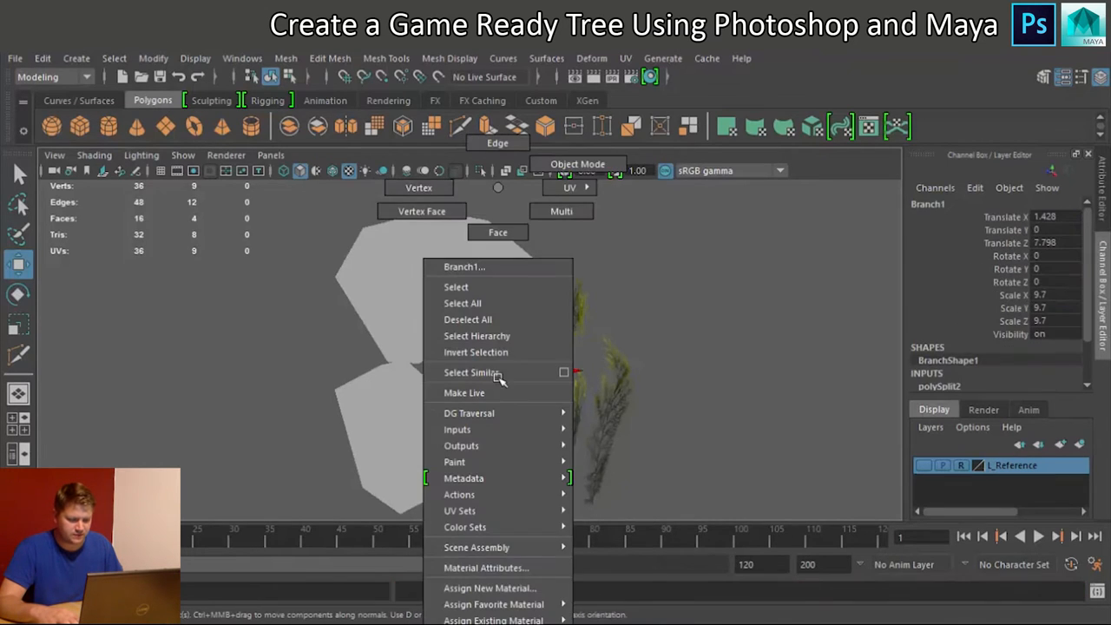
mouse_move(493, 619)
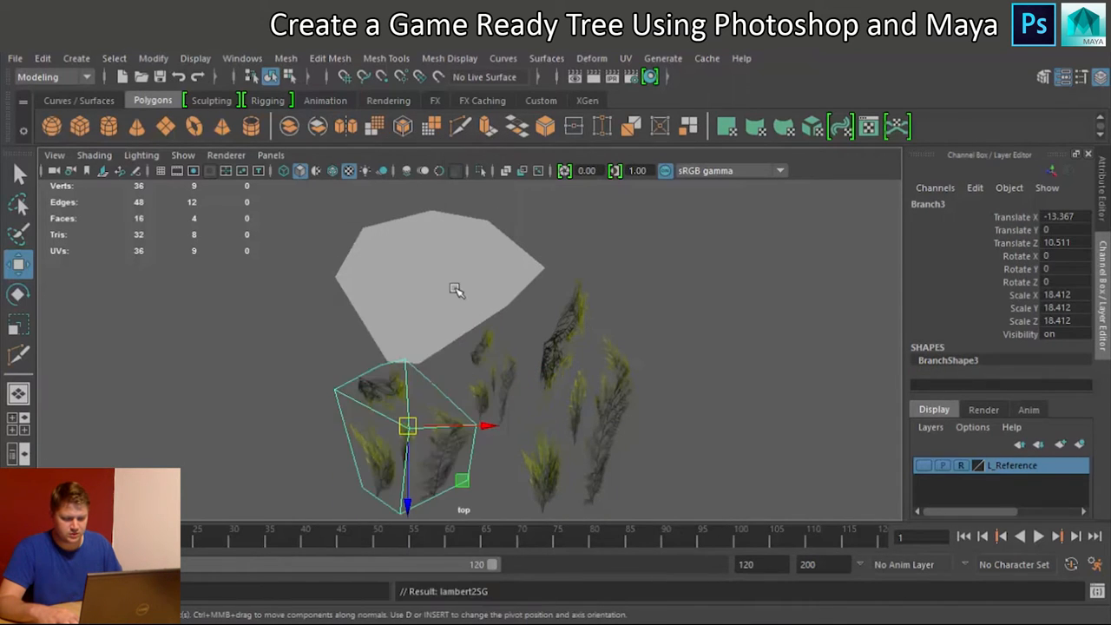
right_click(455, 290)
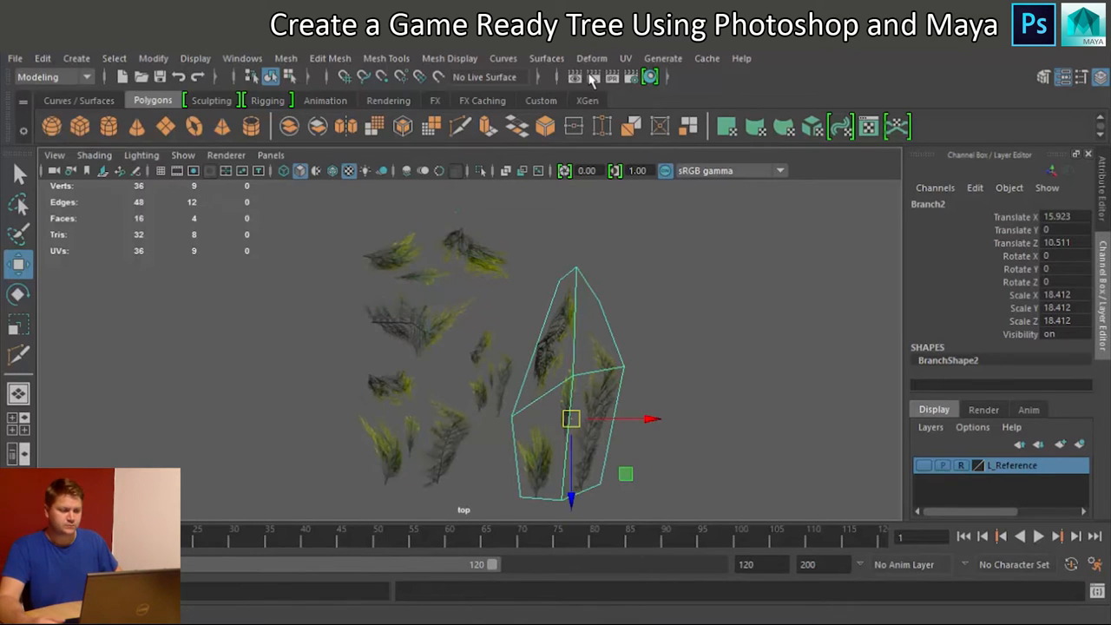
mouse_move(631, 104)
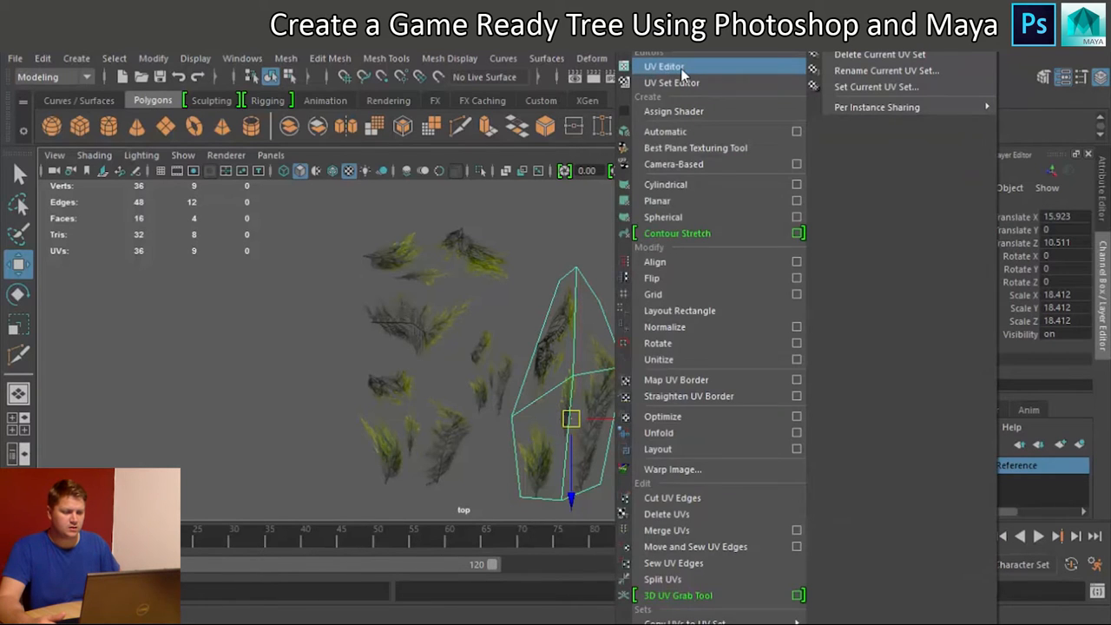
Show the selected card's UVs over the branch texture in the UV Editor
click(662, 66)
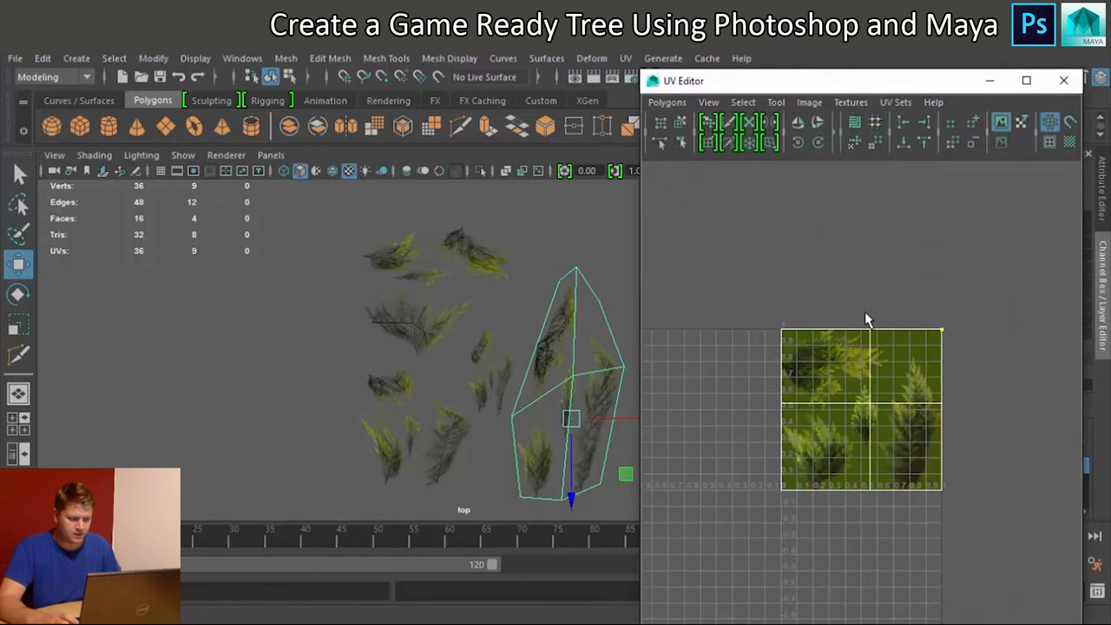
mouse_move(892, 600)
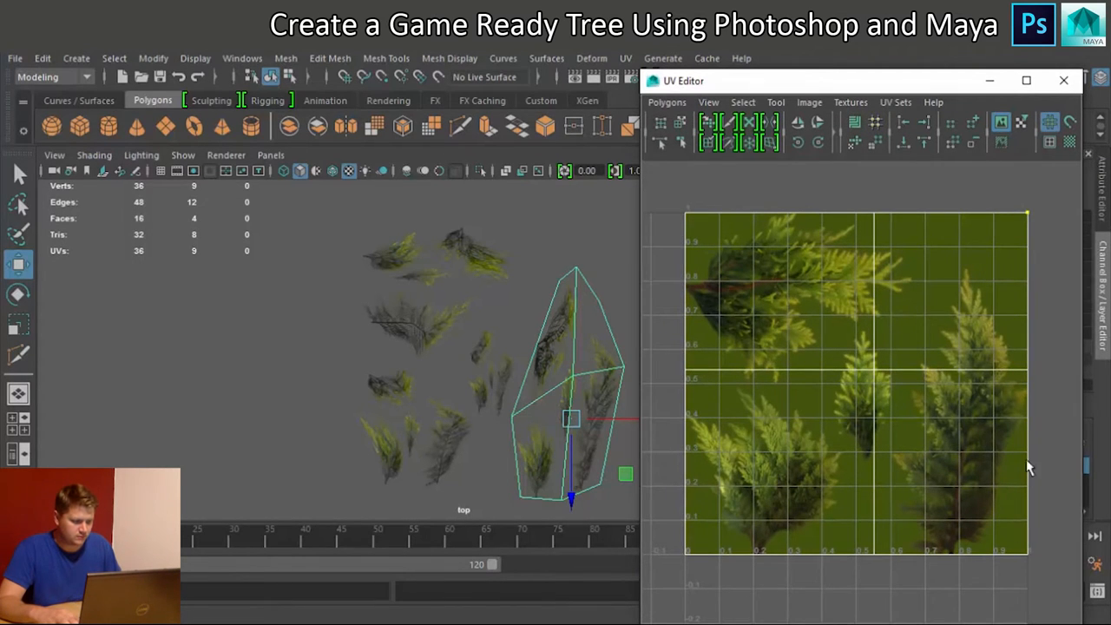
mouse_move(1006, 208)
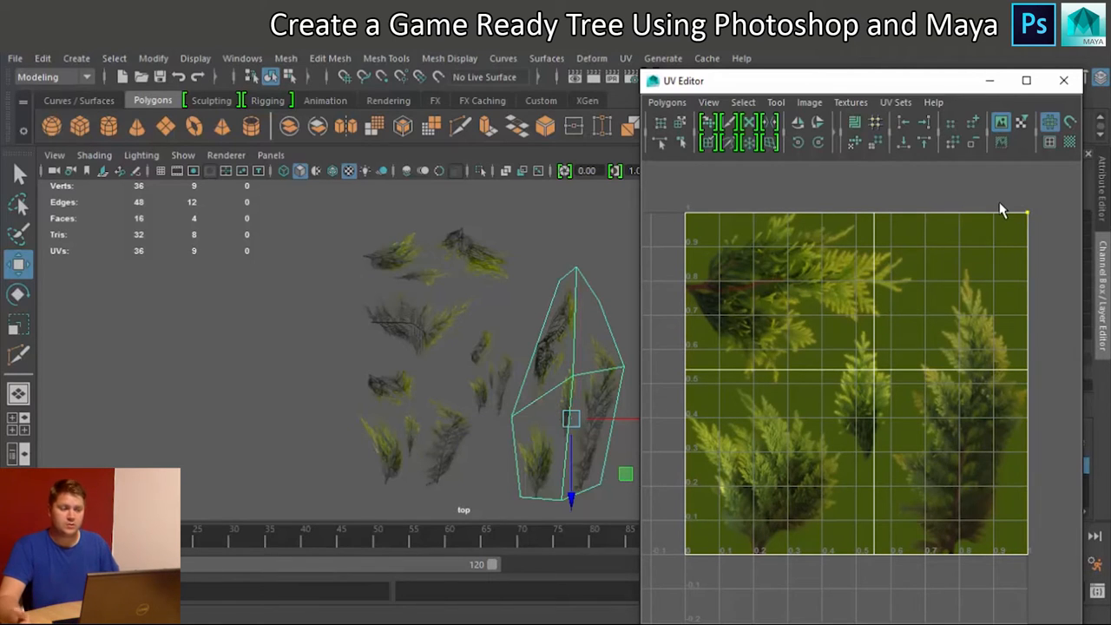
mouse_move(853, 315)
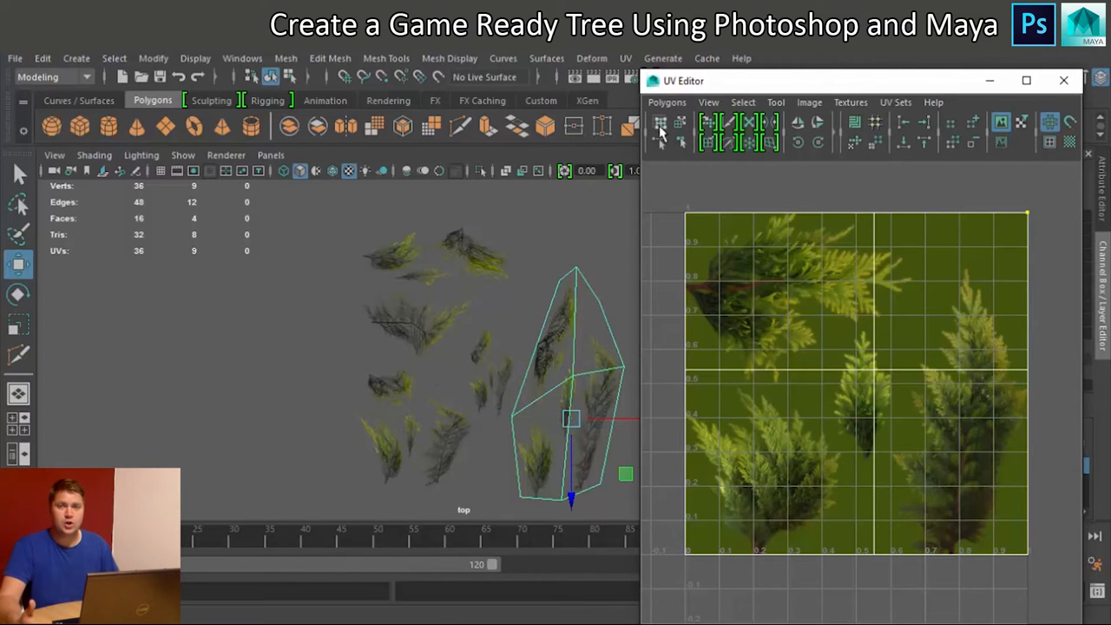
mouse_move(754, 153)
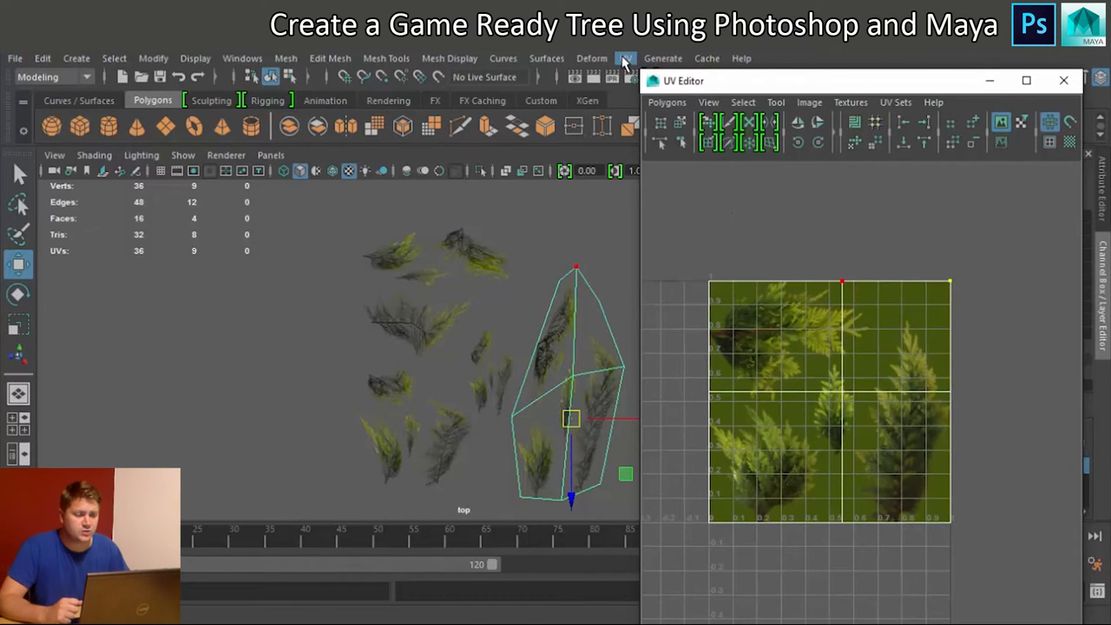
Project the tall card's UVs planar so its outline lies over the right-hand branches
click(632, 59)
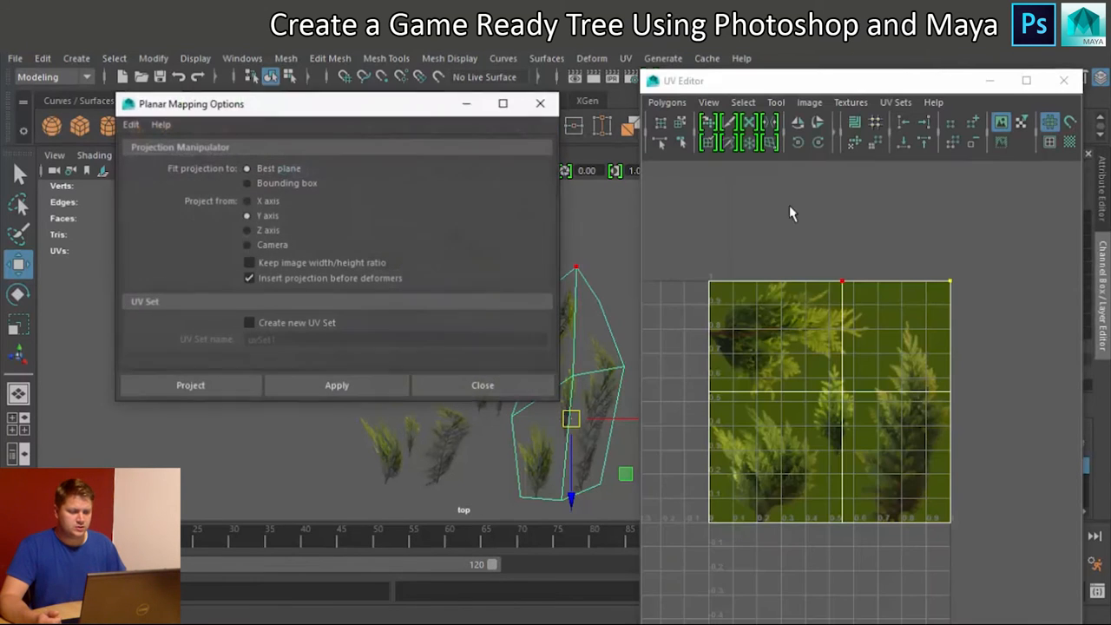
drag(191, 104, 212, 91)
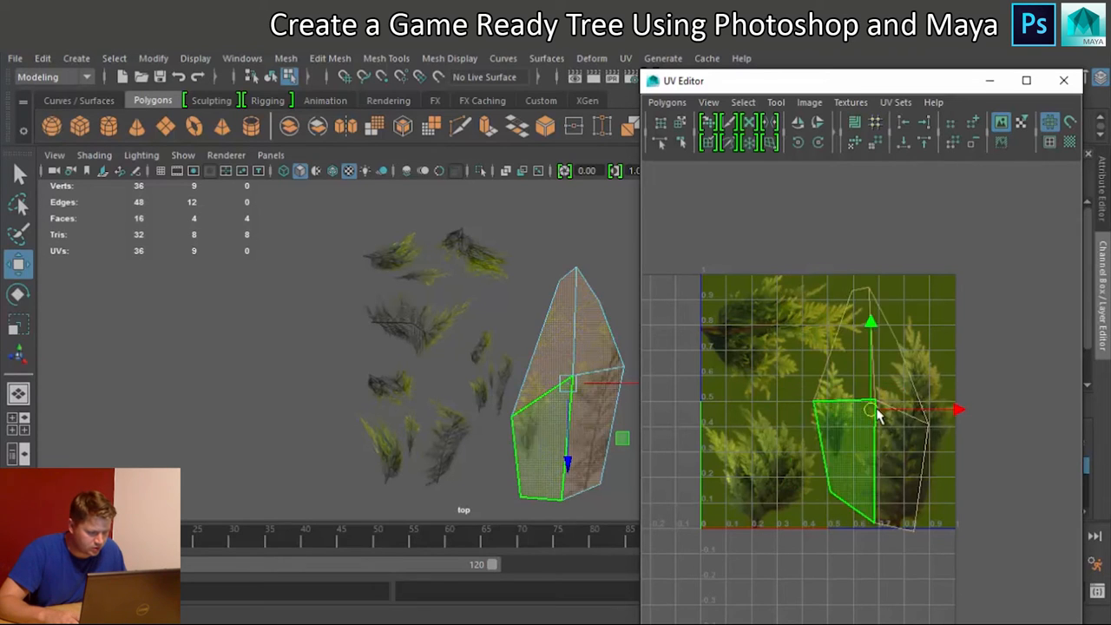
Move the lower-left and right UV points in to the branch base and side
drag(871, 410, 906, 416)
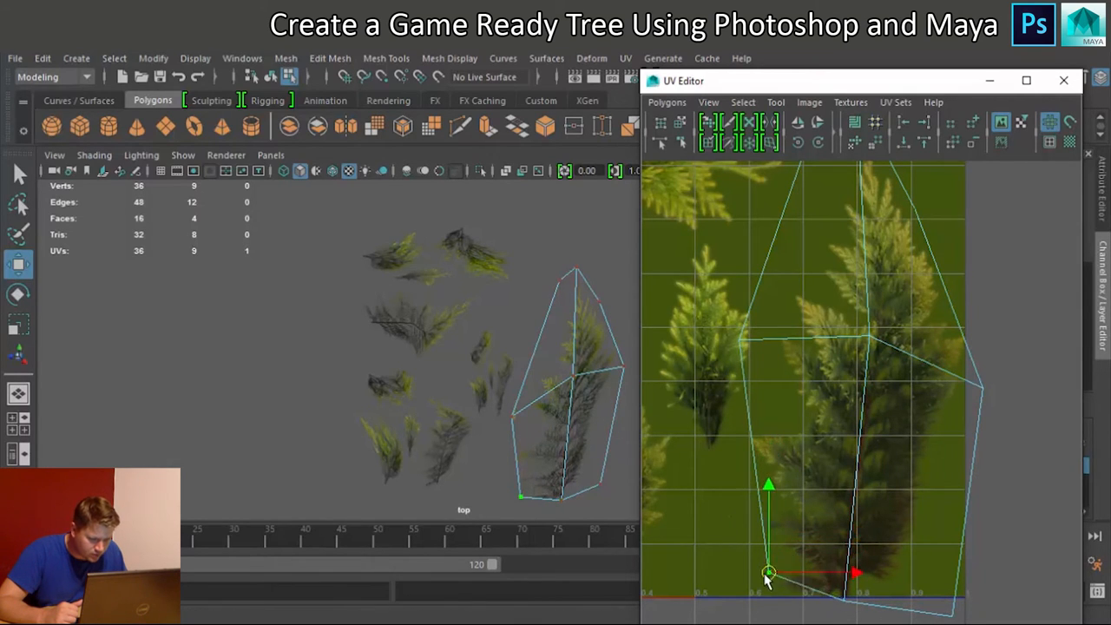
drag(767, 572, 760, 604)
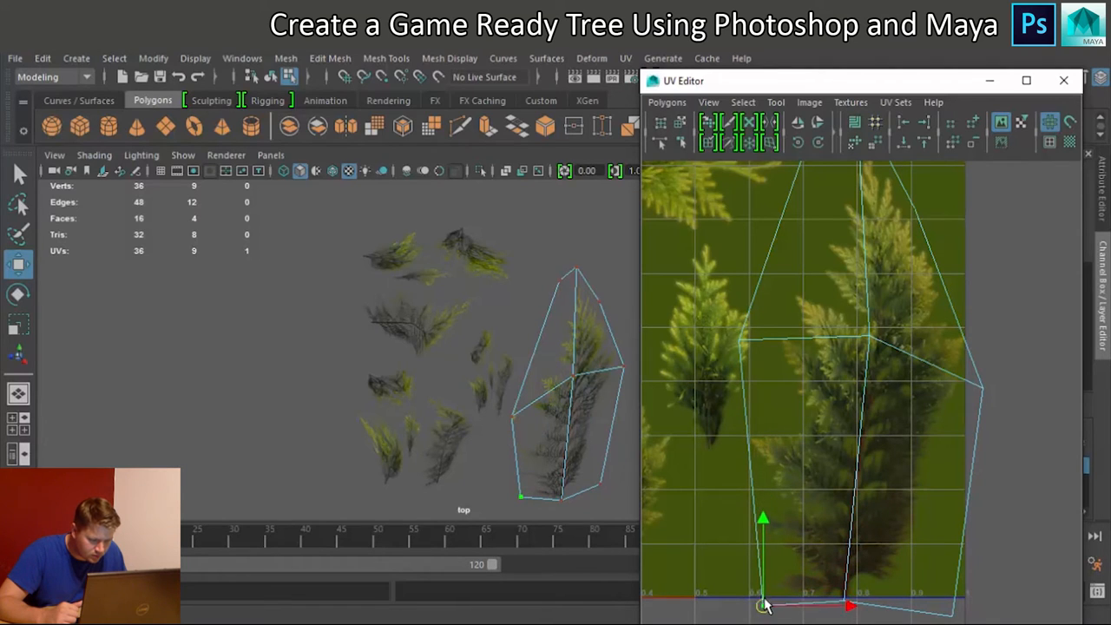
drag(762, 604, 769, 594)
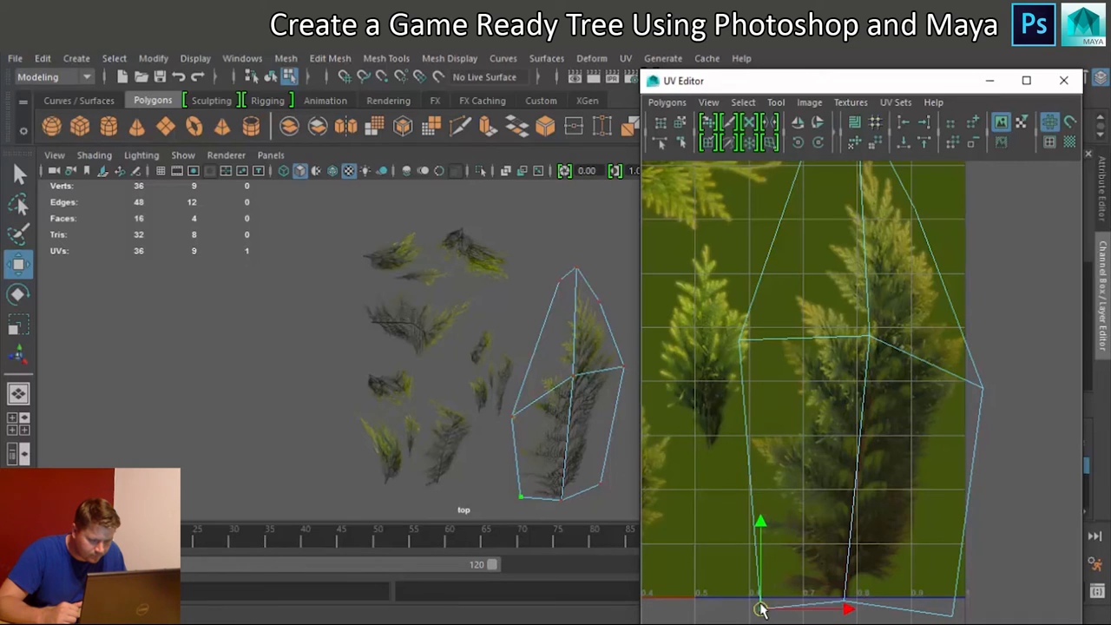
drag(762, 611, 767, 593)
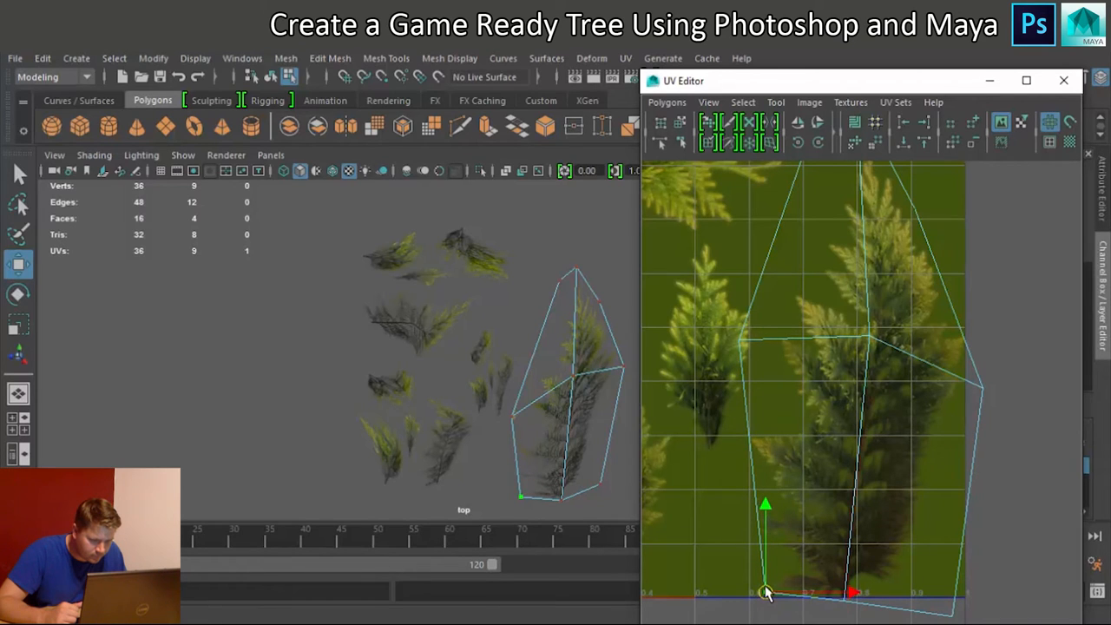
drag(766, 593, 980, 389)
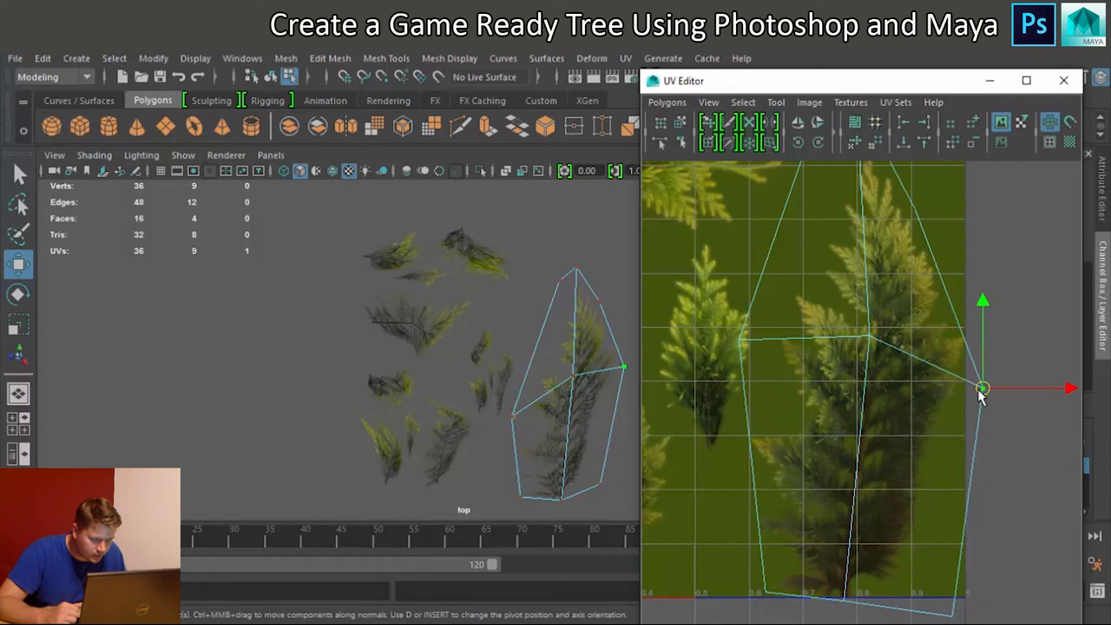
drag(980, 389, 972, 338)
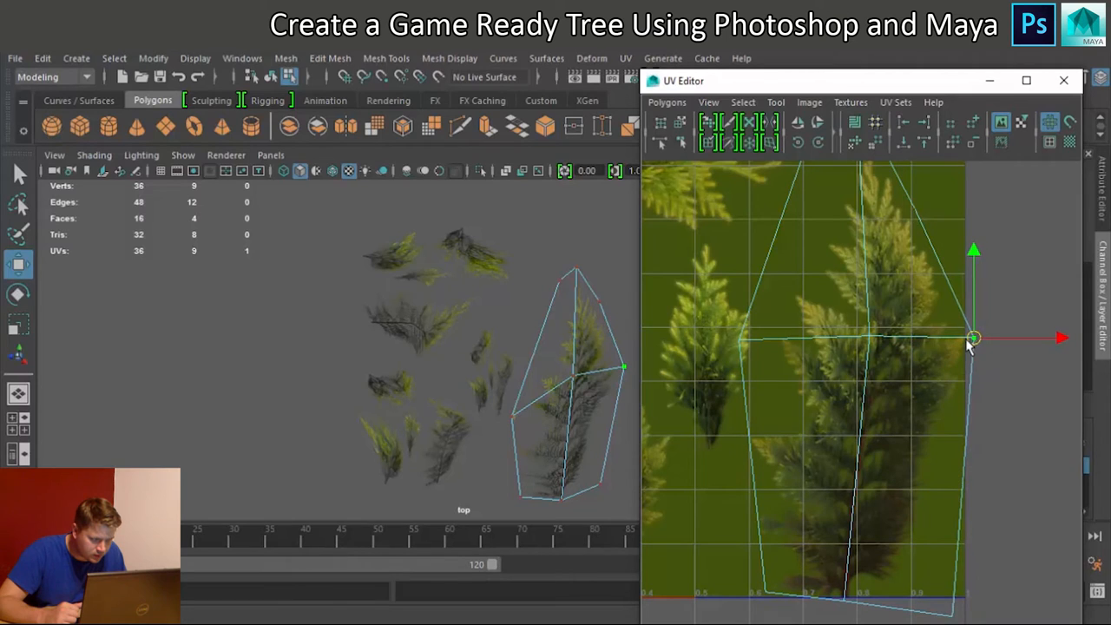
mouse_move(771, 372)
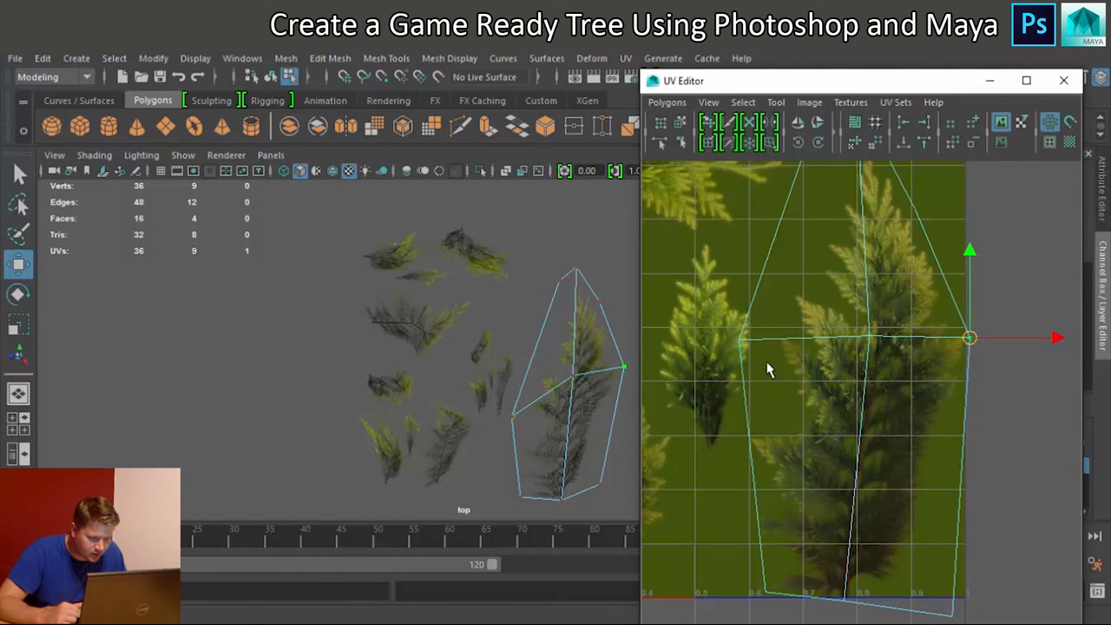
Pull the top UV points to the branch tip and a bottom point to its base
drag(968, 337, 739, 364)
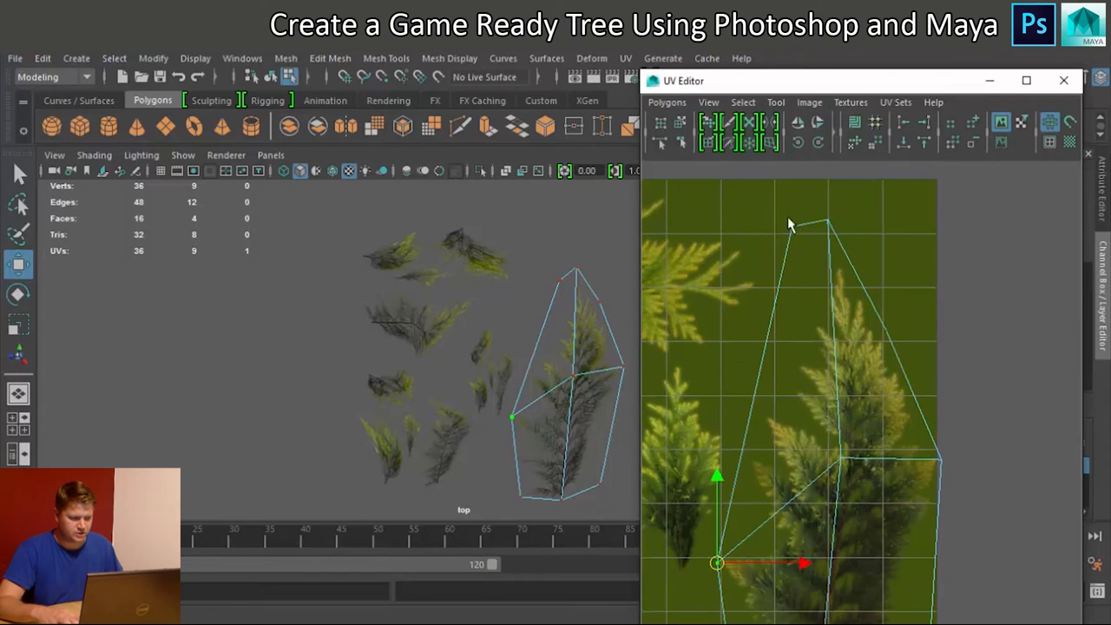
drag(717, 562, 833, 254)
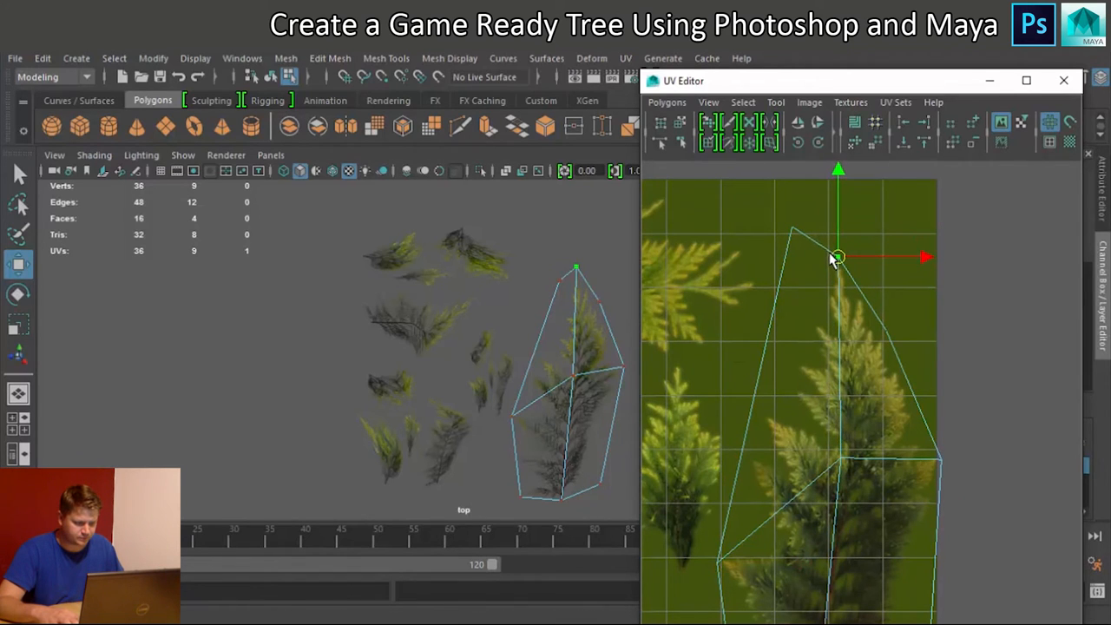
drag(832, 257, 784, 251)
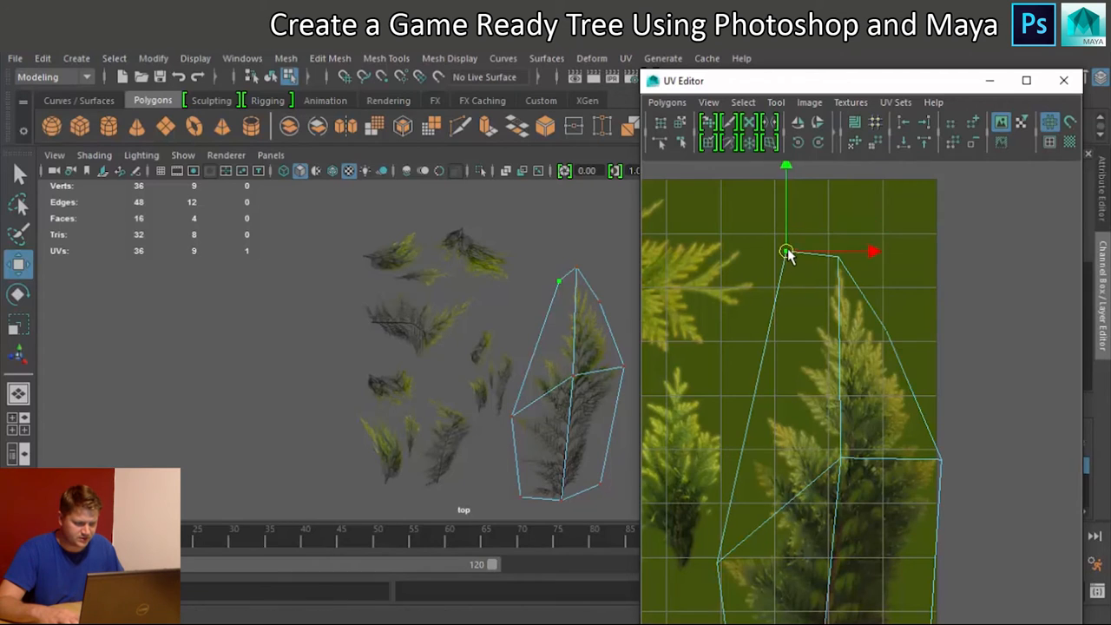
drag(785, 252, 780, 350)
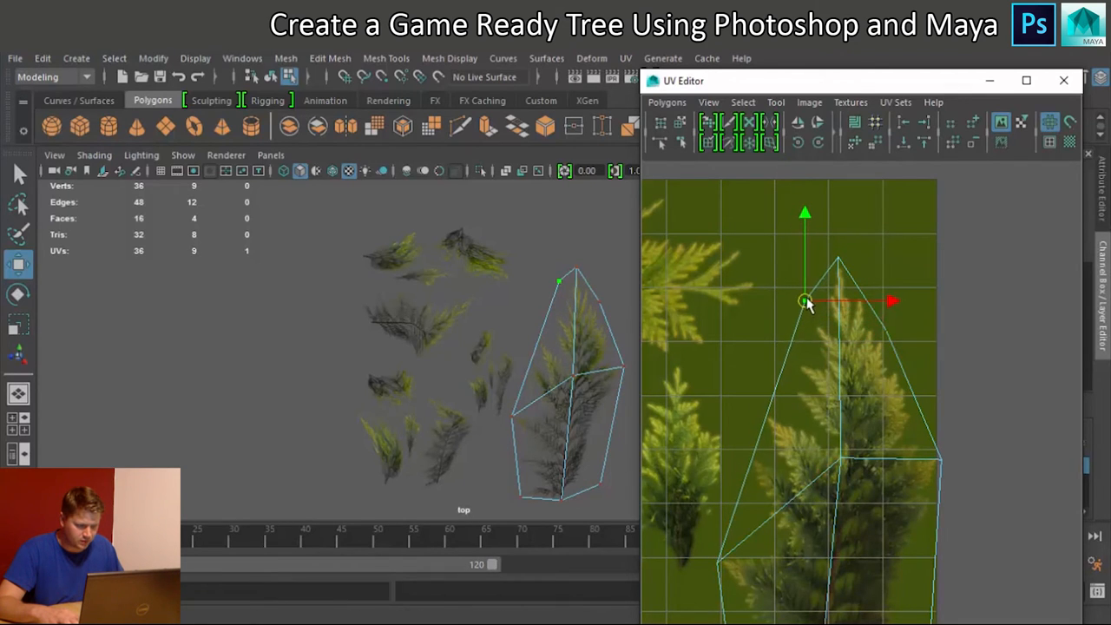
drag(803, 302, 815, 306)
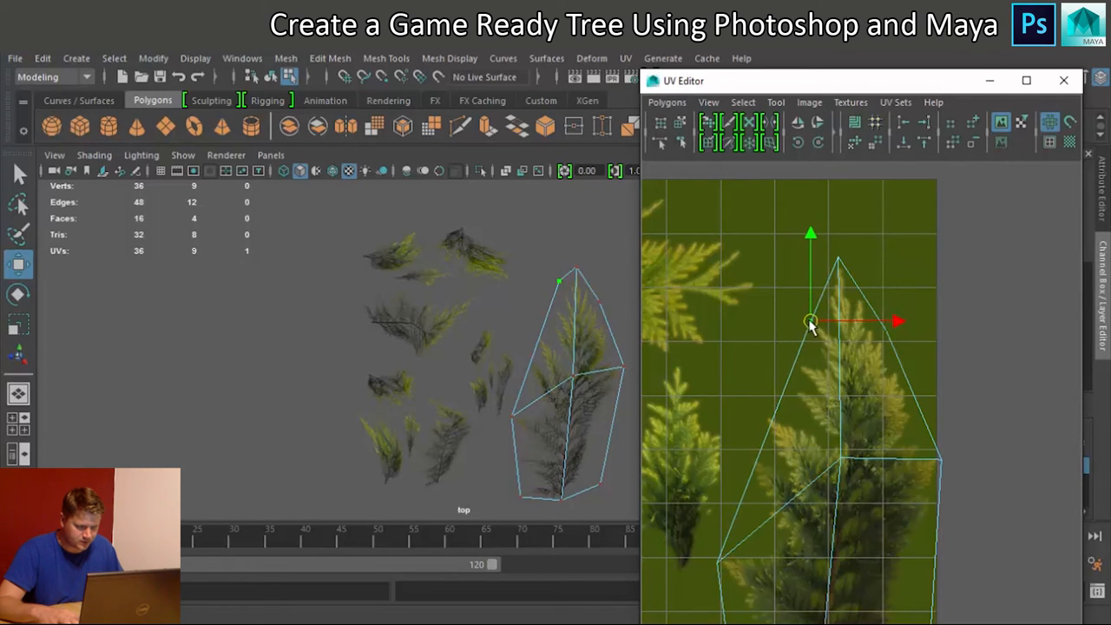
drag(813, 321, 796, 321)
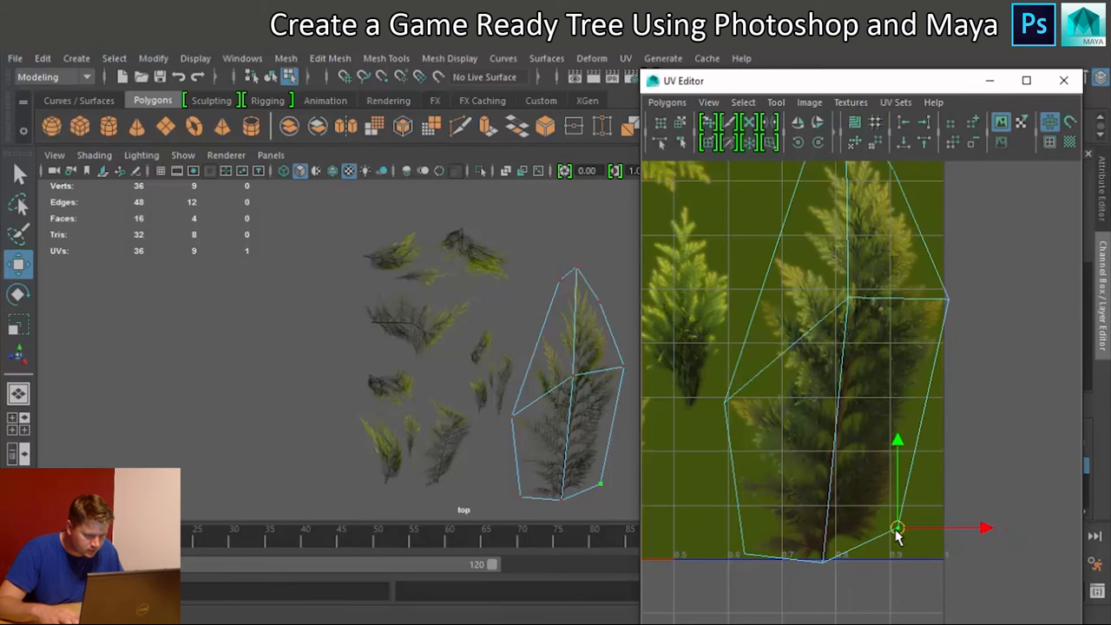
drag(898, 527, 887, 531)
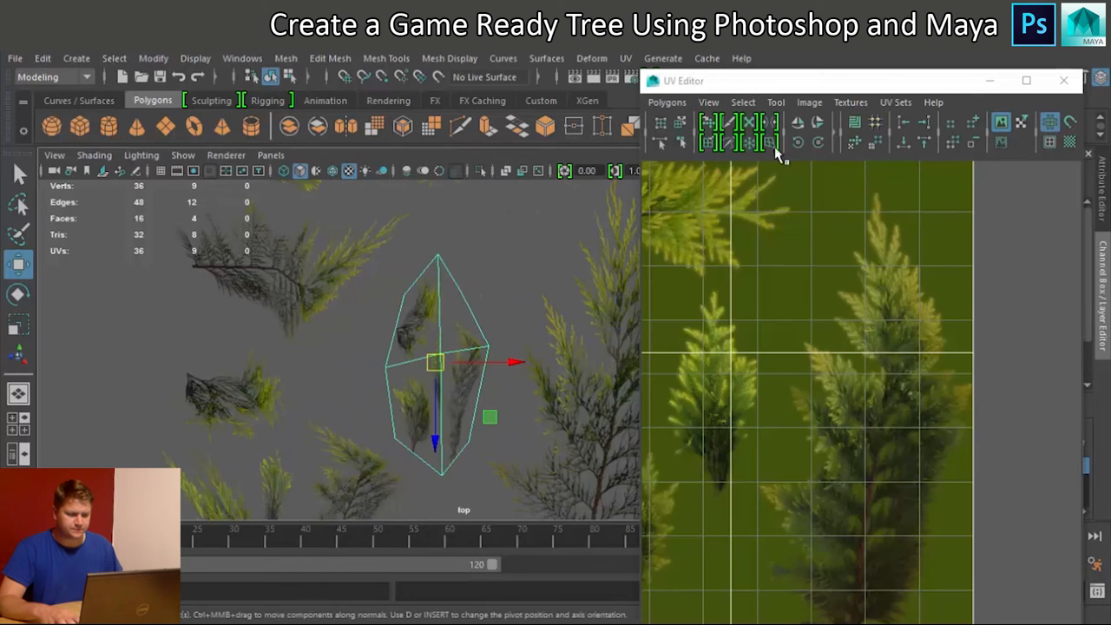
Apply a UV > Planar projection to the second branch card
click(646, 59)
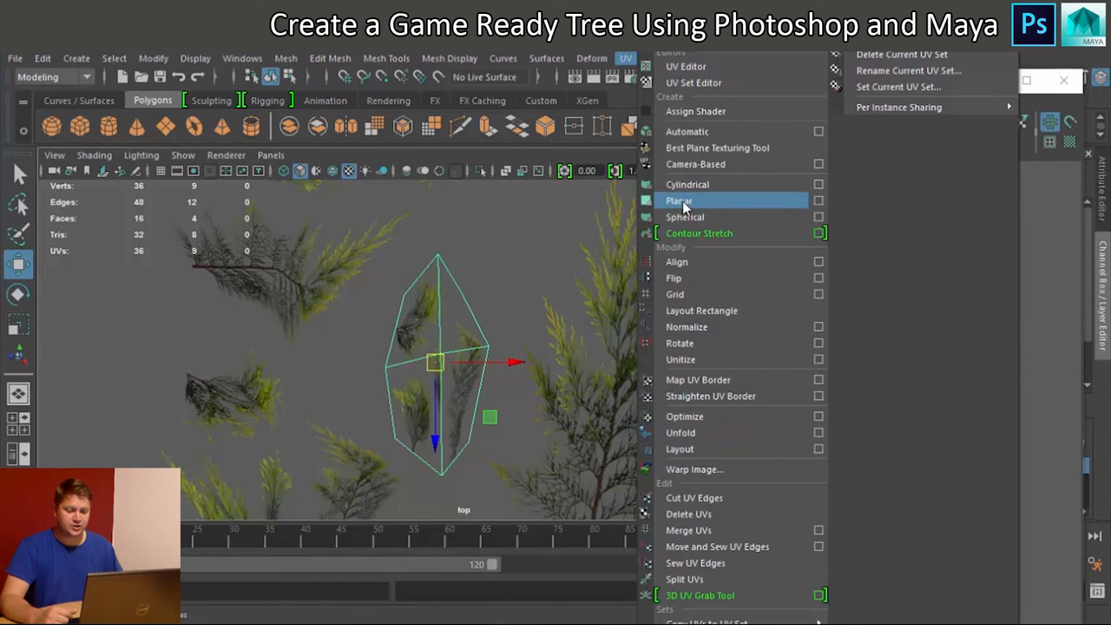
click(678, 201)
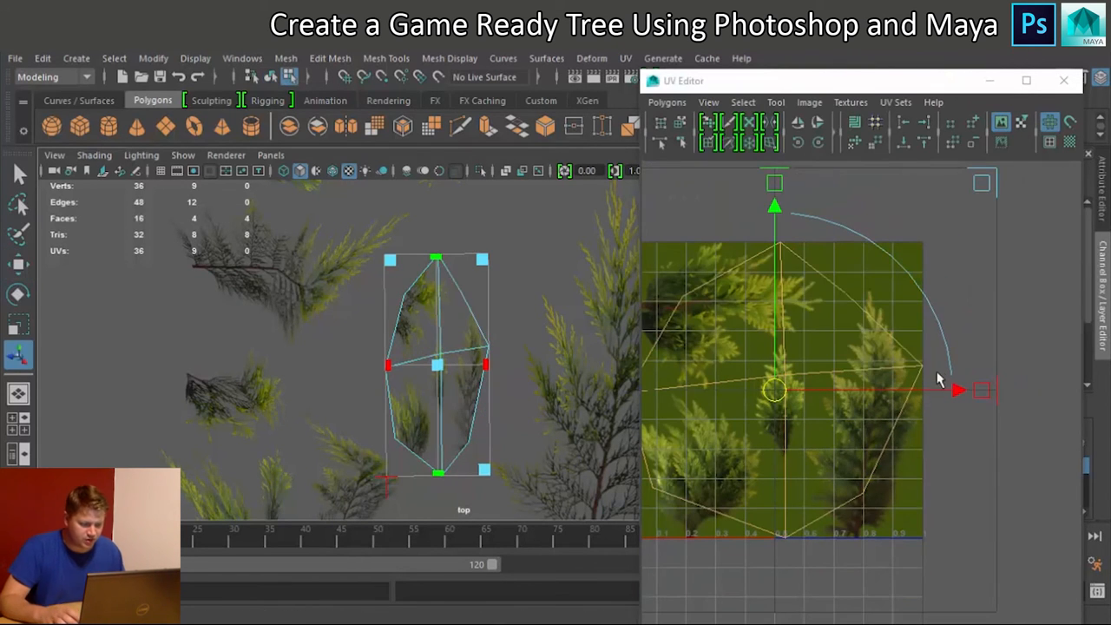